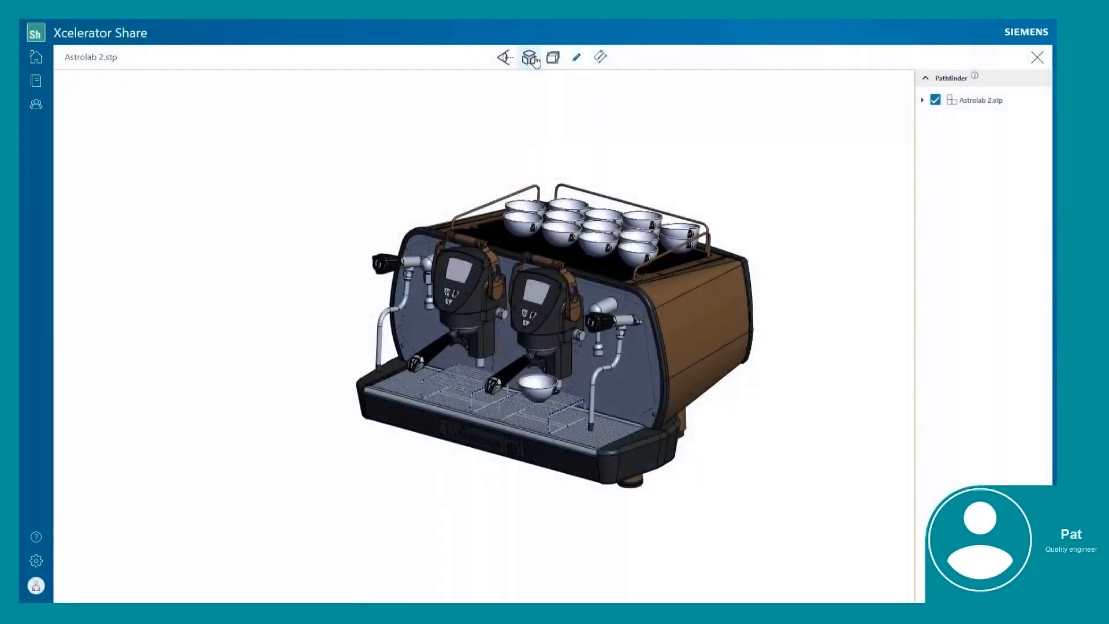
Step: Explode the Astrolab 2 espresso machine into its parts, then return to the Fiamma project list
{"action": "left_click", "coordinate": [532, 57]}
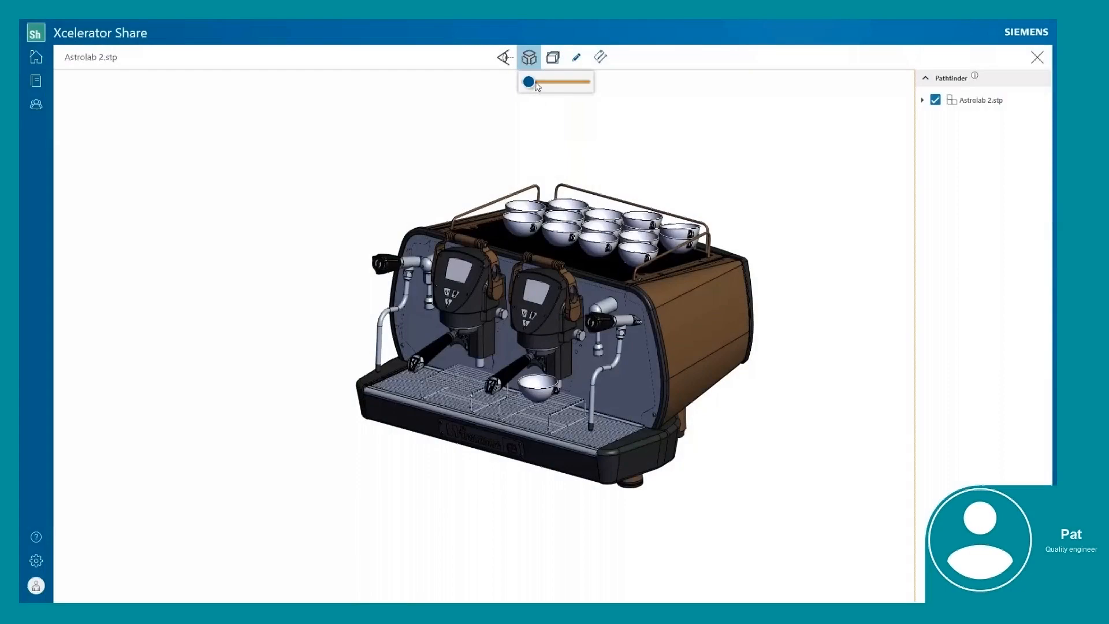
{"action": "left_click_drag", "start_coordinate": [527, 81], "coordinate": [558, 81]}
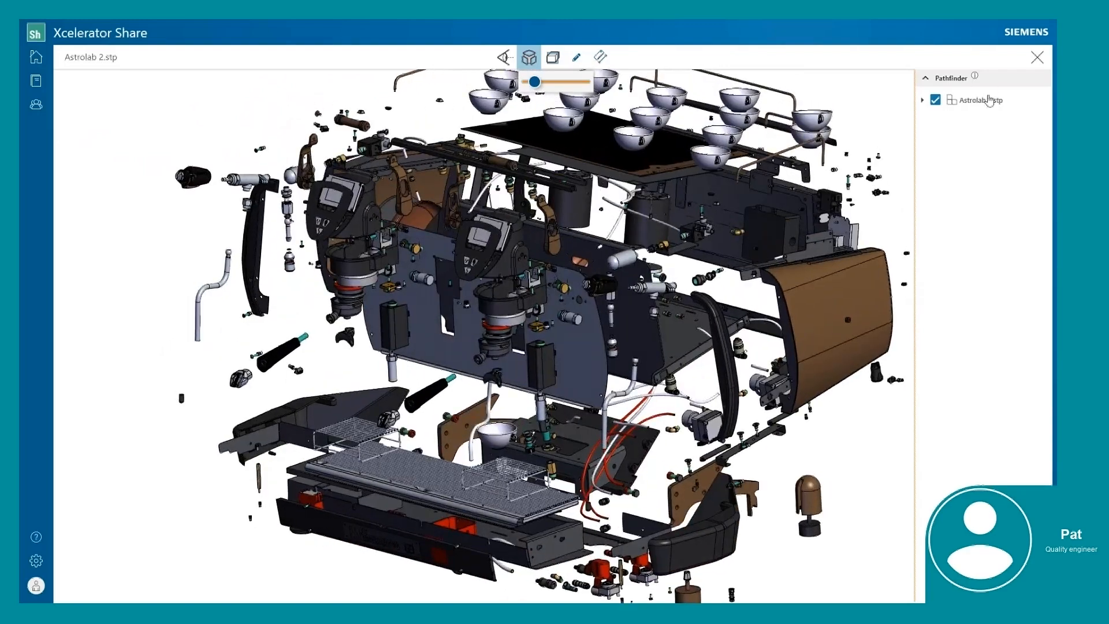
{"action": "left_click", "coordinate": [1037, 58]}
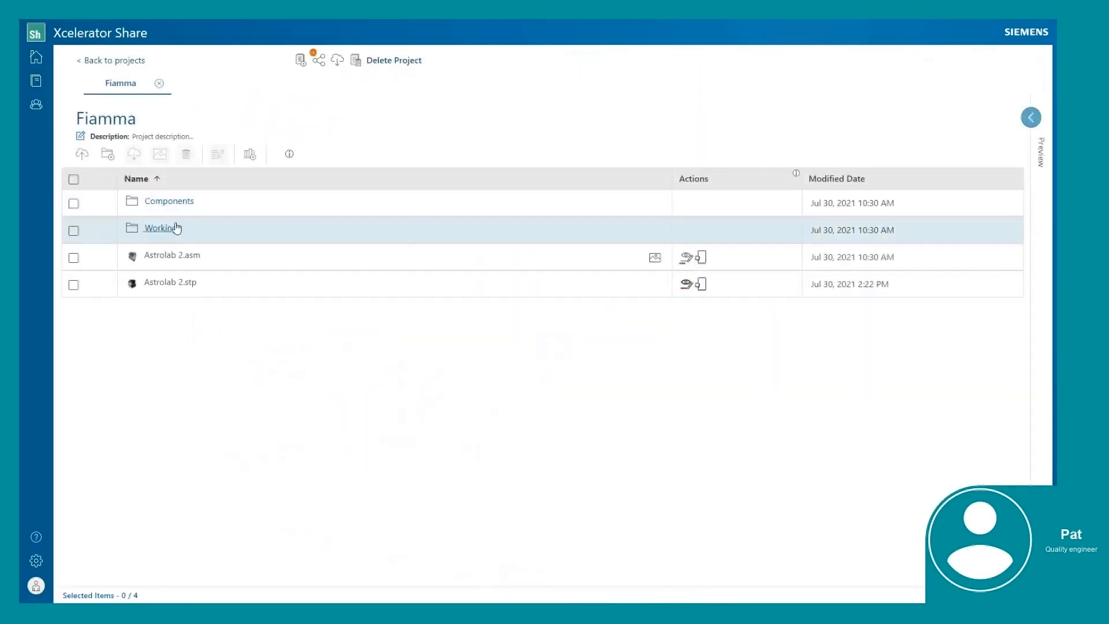
Step: Mark up 4.0.037.00888.par from Working with a box and the note 'Create cutout to help reduce'
{"action": "left_click", "coordinate": [161, 228]}
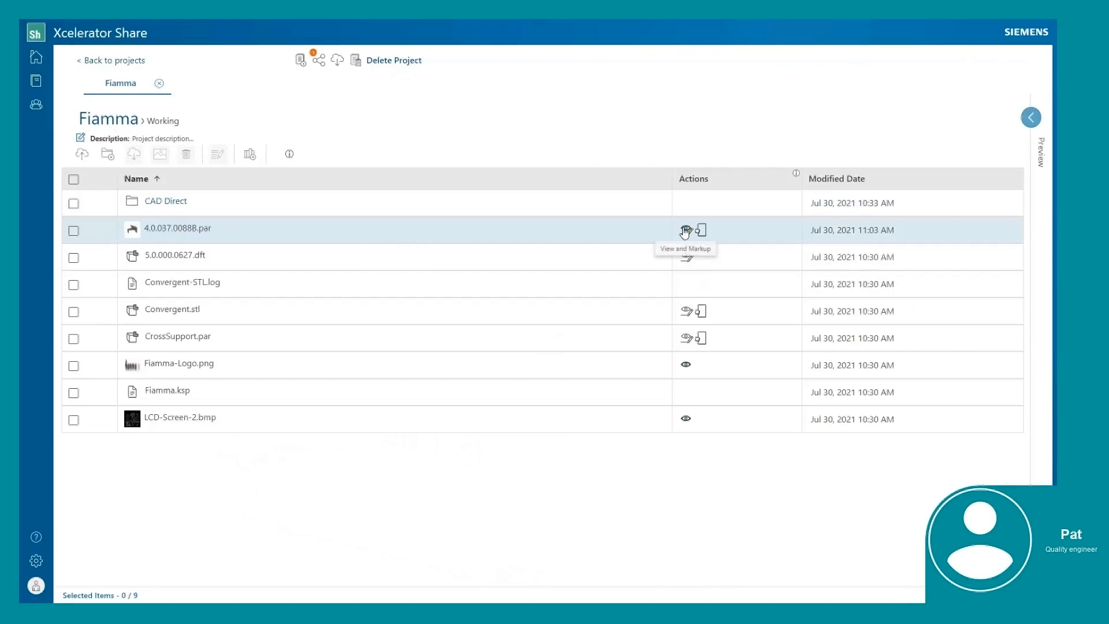
{"action": "left_click", "coordinate": [684, 230]}
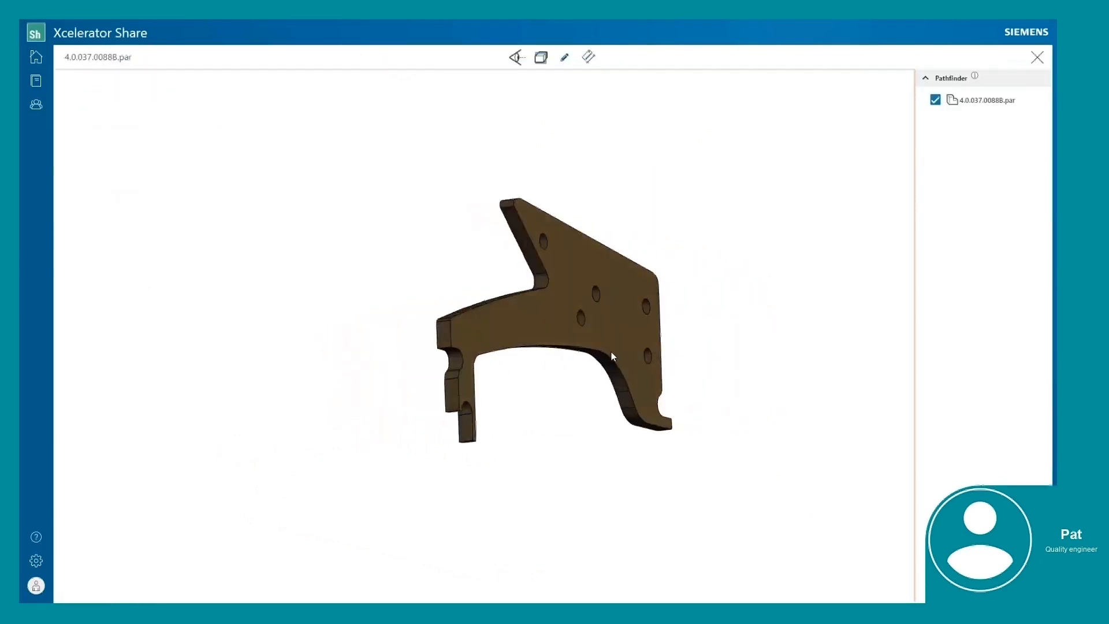
{"action": "left_click", "coordinate": [565, 55]}
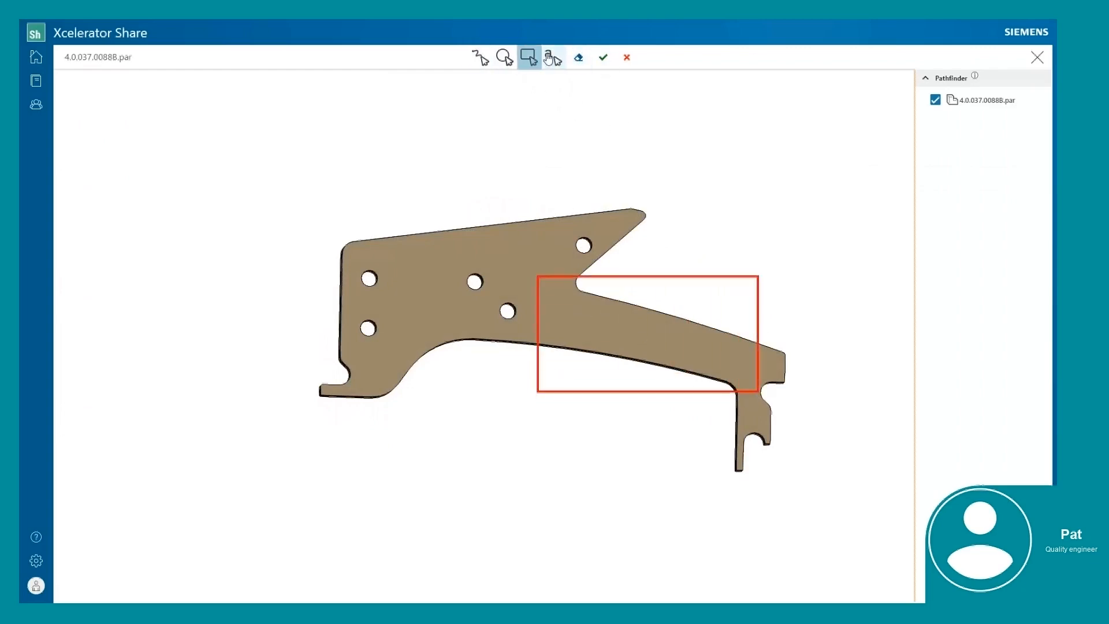
{"action": "left_click", "coordinate": [550, 57]}
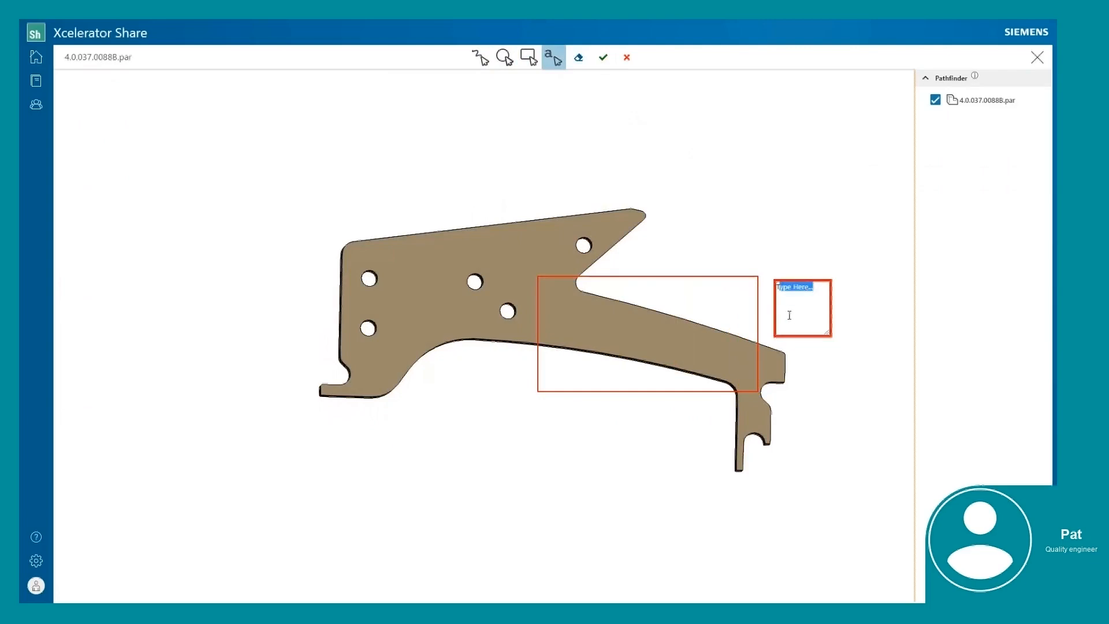
{"action": "type", "text": "Create cutout to help reduce"}
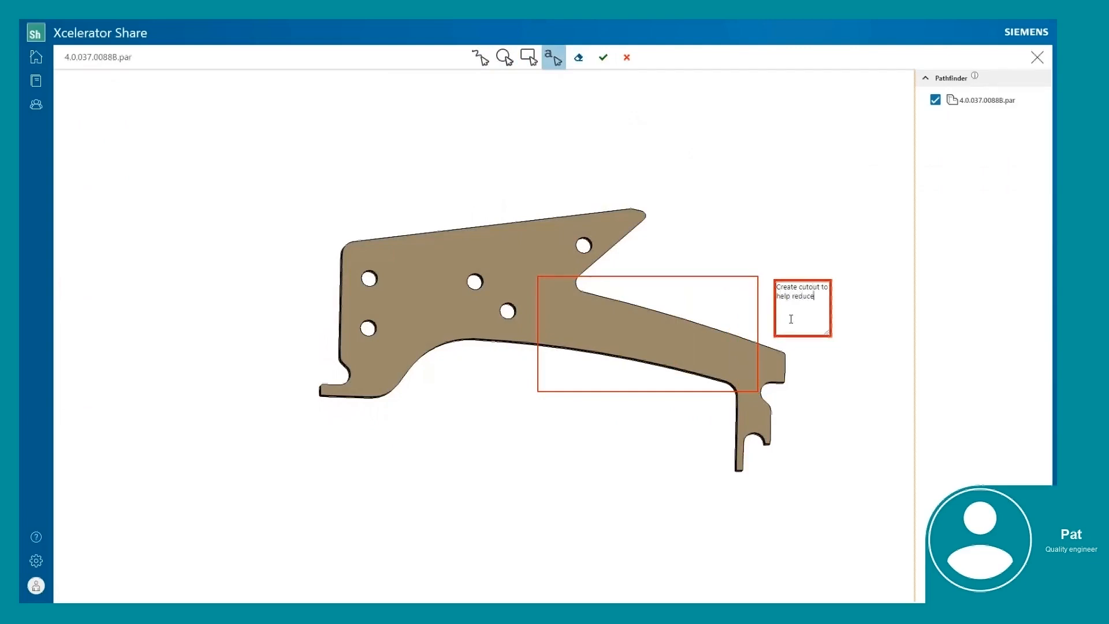
Step: Save the markup as 'Cutout for weight savings' and return to the Working folder
{"action": "left_click", "coordinate": [604, 57]}
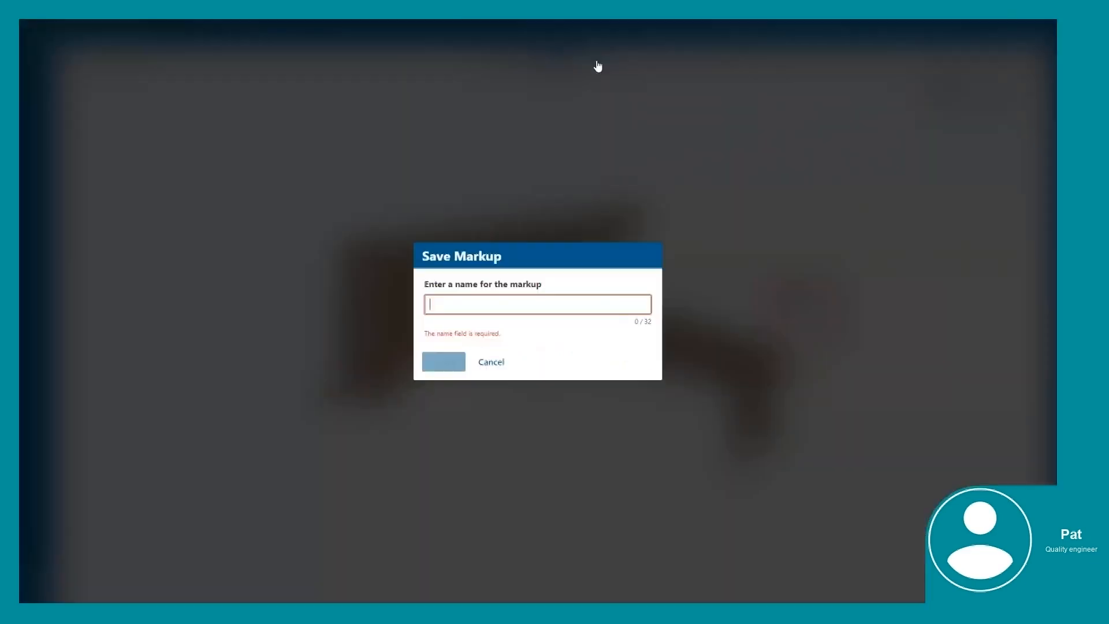
{"action": "type", "text": "Cutout for weight savings"}
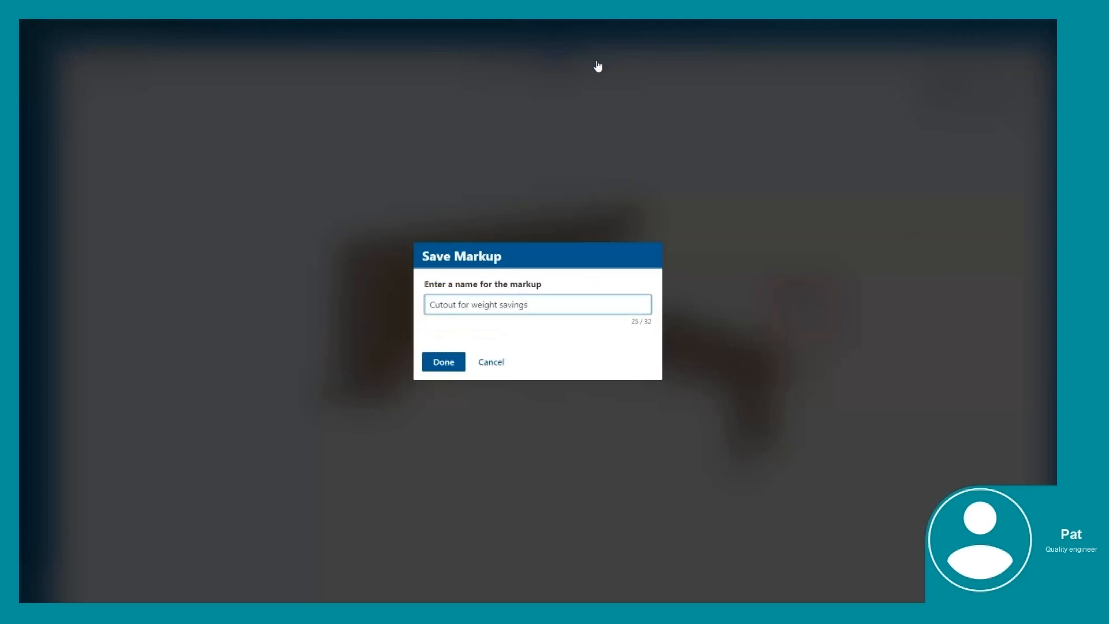
{"action": "left_click", "coordinate": [443, 362]}
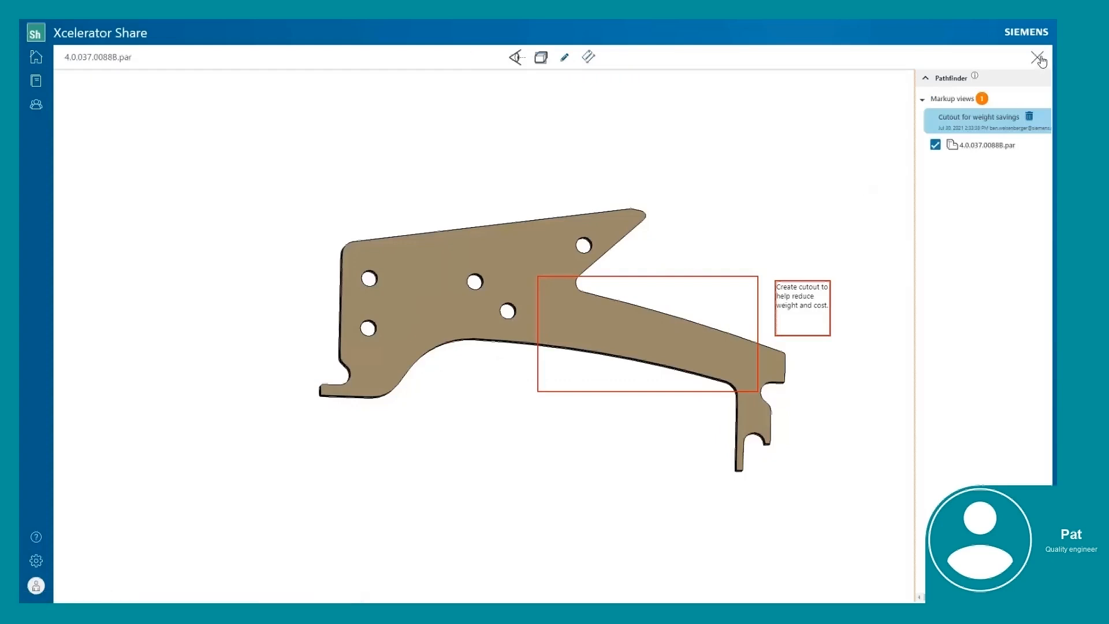
{"action": "left_click", "coordinate": [1036, 55]}
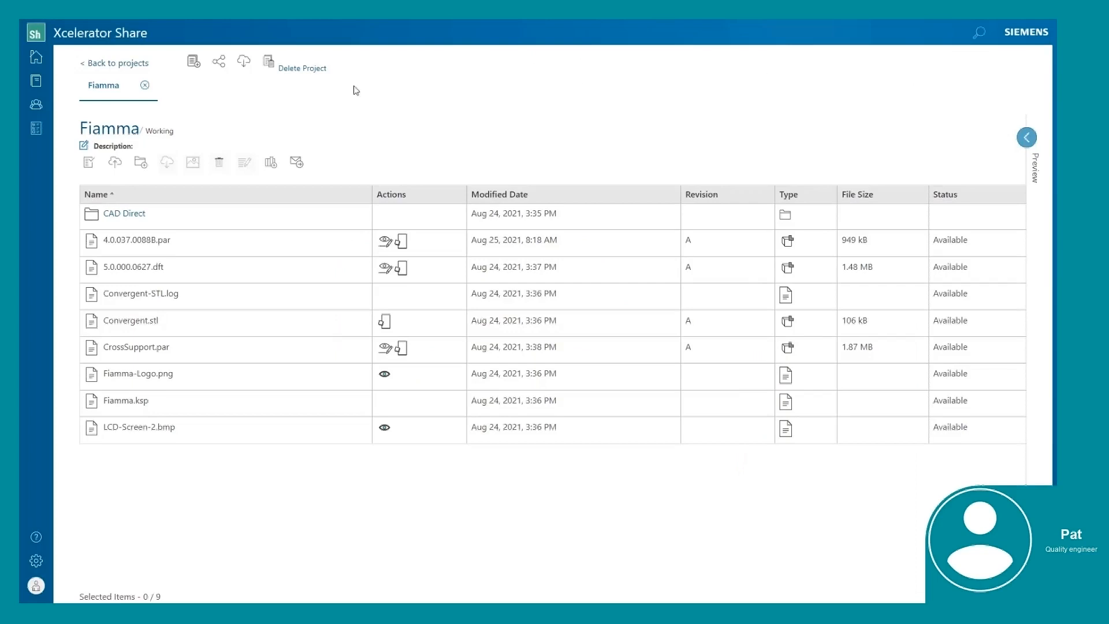
{"action": "left_click", "coordinate": [36, 127]}
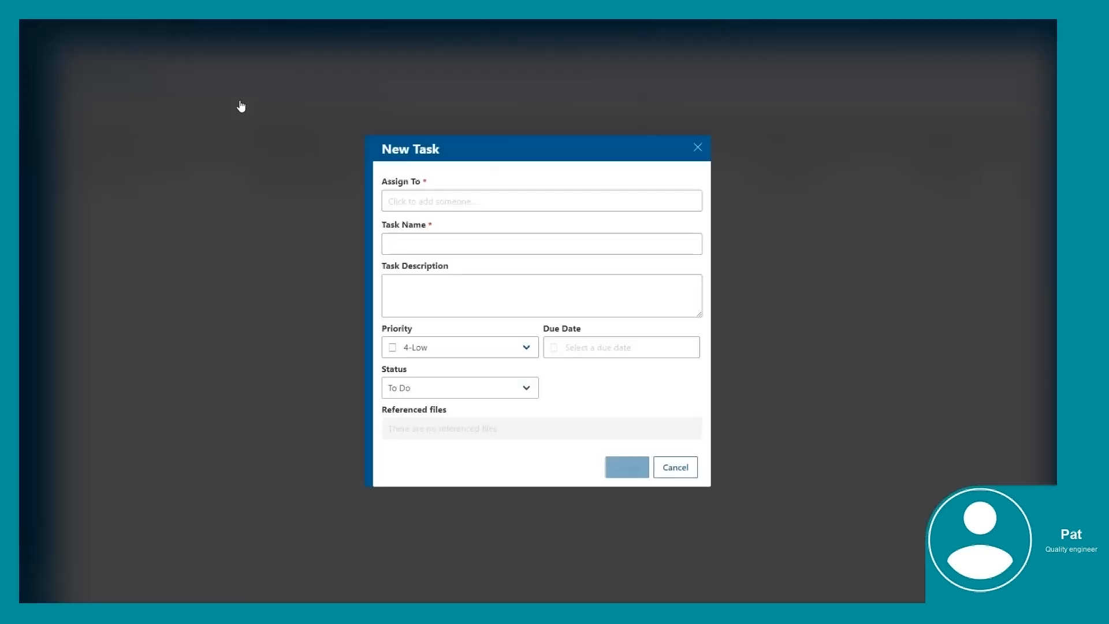
{"action": "mouse_move", "coordinate": [330, 189]}
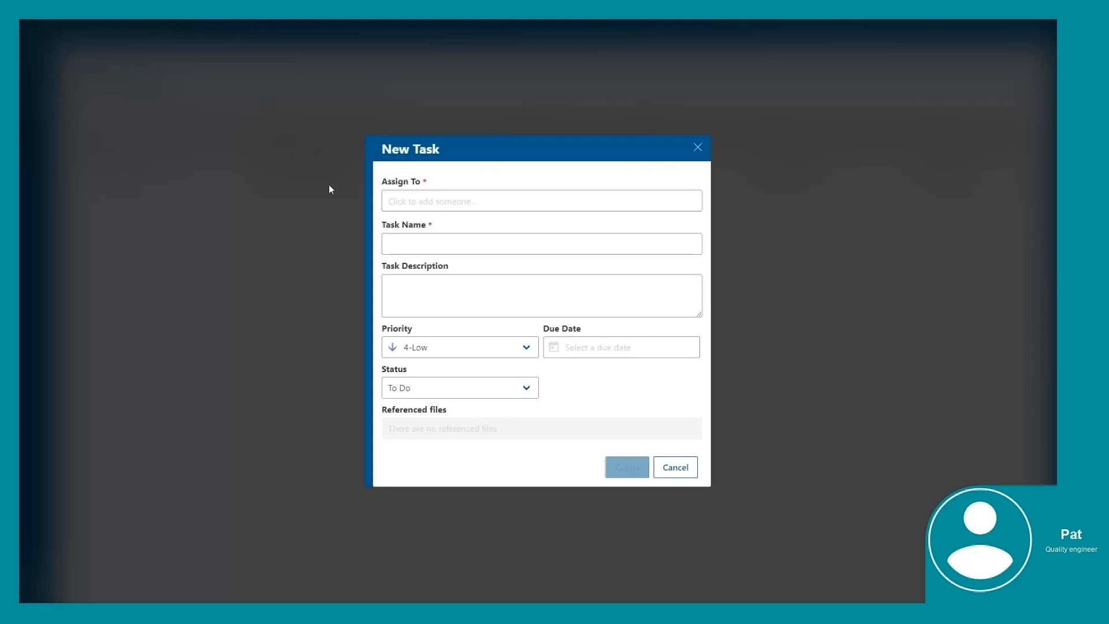
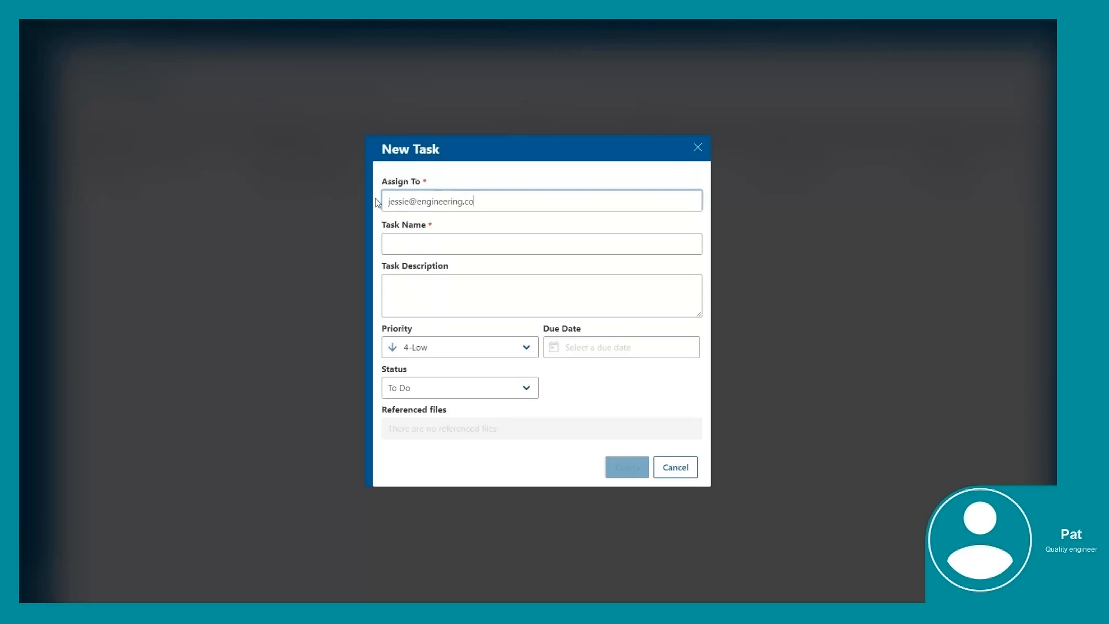
{"action": "left_click", "coordinate": [541, 242]}
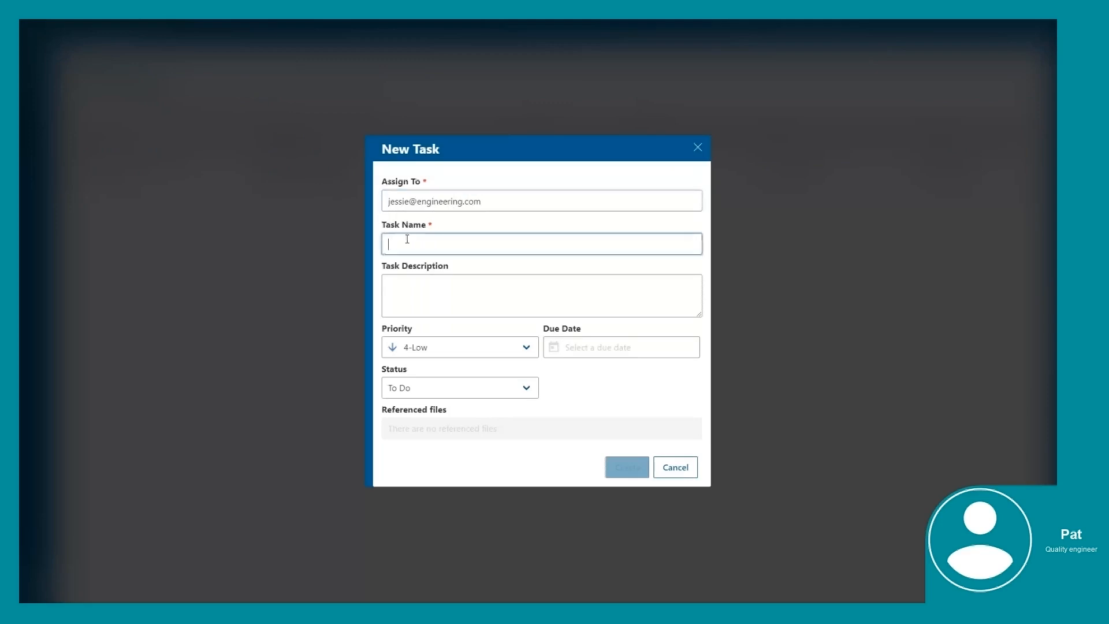
{"action": "type", "text": "Create cutouts"}
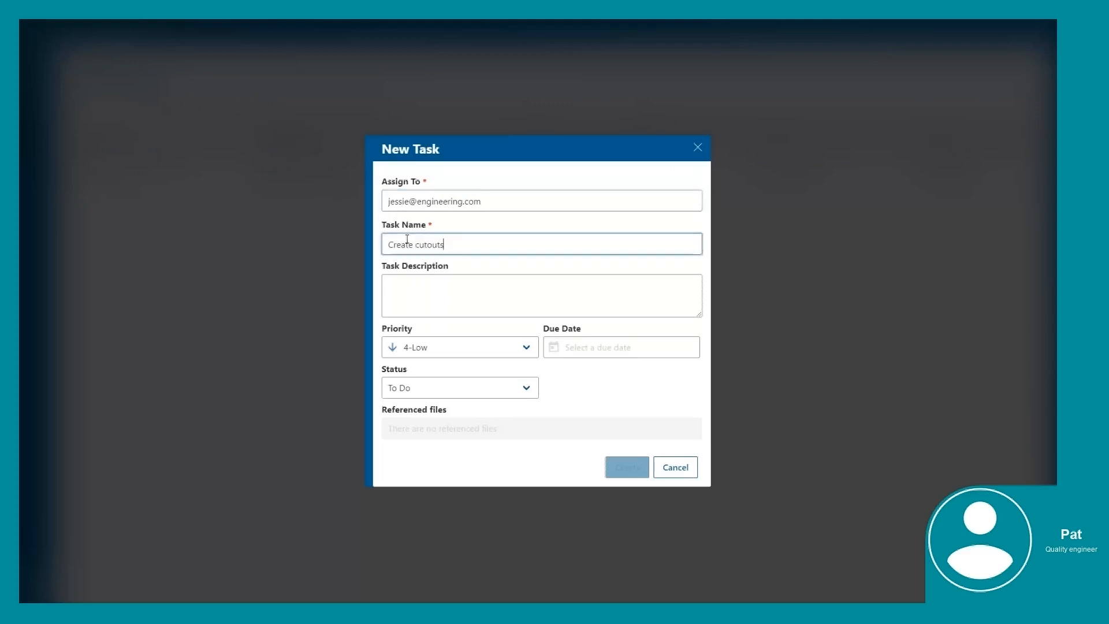
{"action": "type", "text": "on legs"}
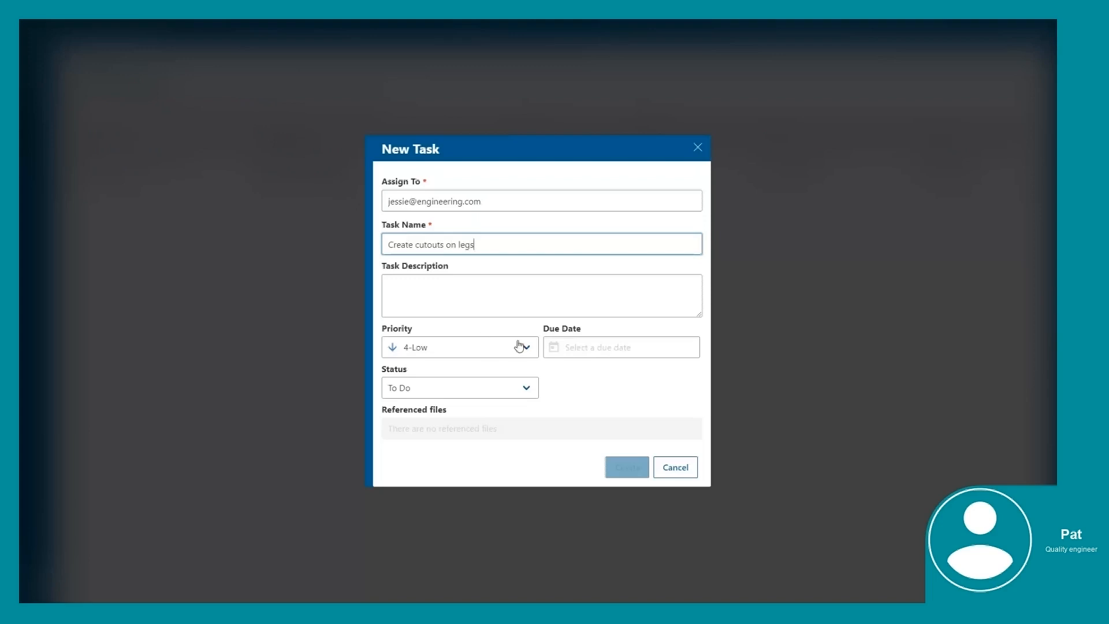
{"action": "left_click", "coordinate": [620, 346]}
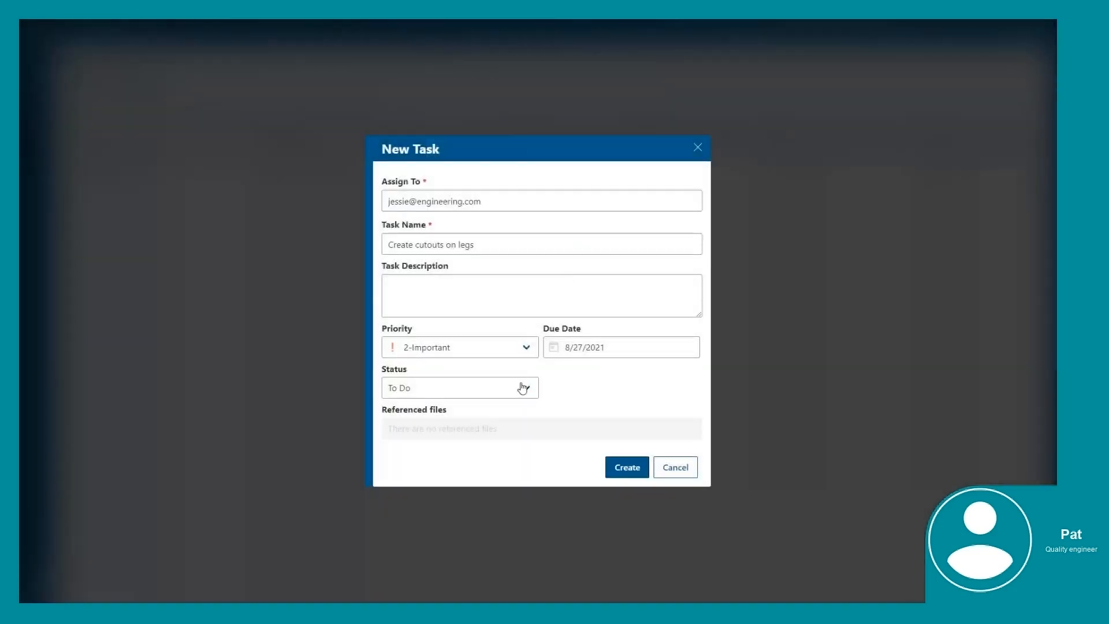
{"action": "left_click", "coordinate": [626, 467]}
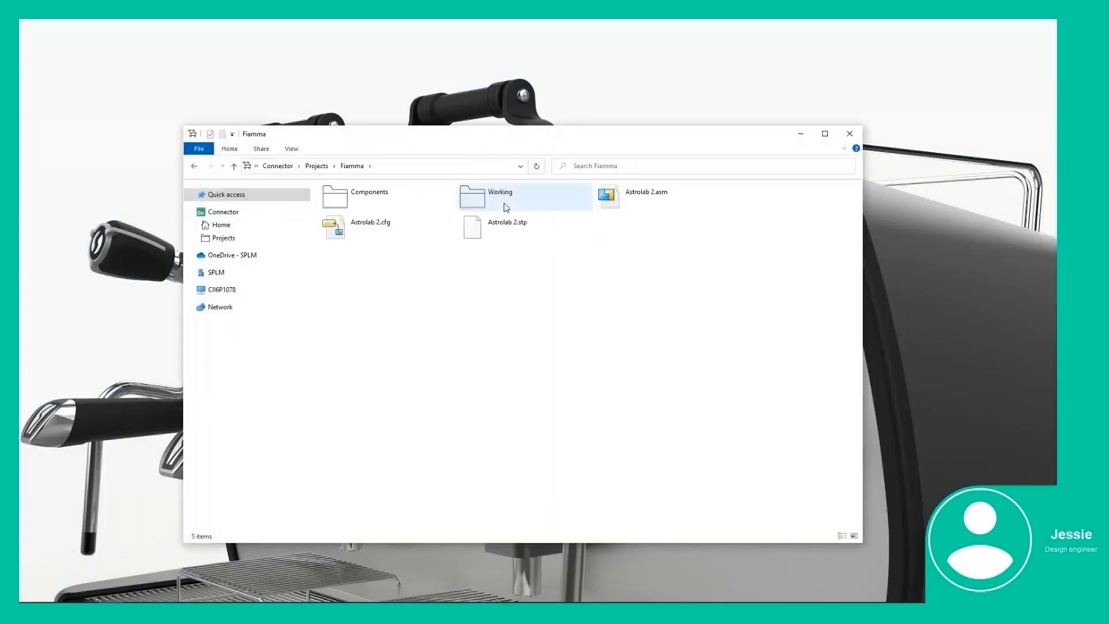
Step: Open the Fiamma project folder showing Components, Working and the Astrolab 2 files
{"action": "double_click", "coordinate": [472, 196]}
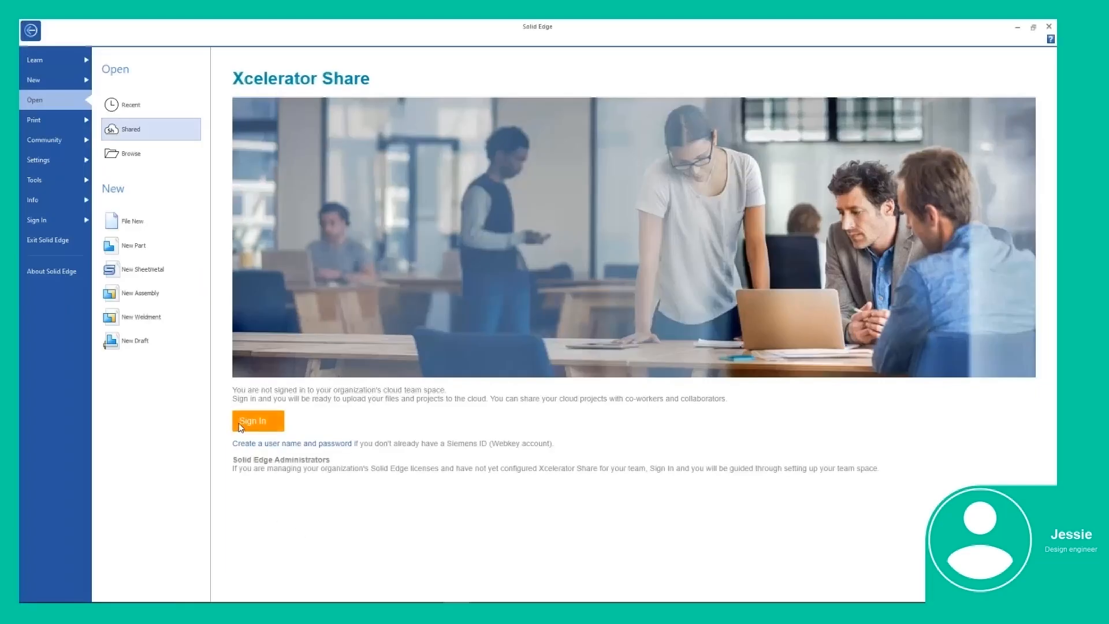
Step: Sign in to the shared team space and open Astrolab 2.asm from the Fiamma project
{"action": "left_click", "coordinate": [257, 421]}
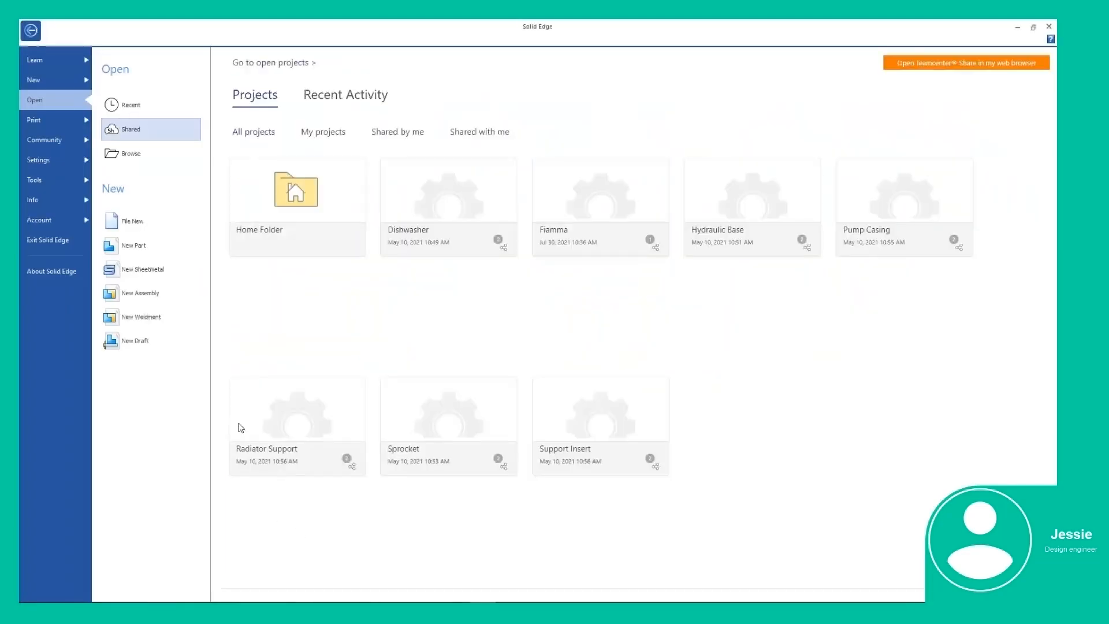
{"action": "double_click", "coordinate": [600, 191]}
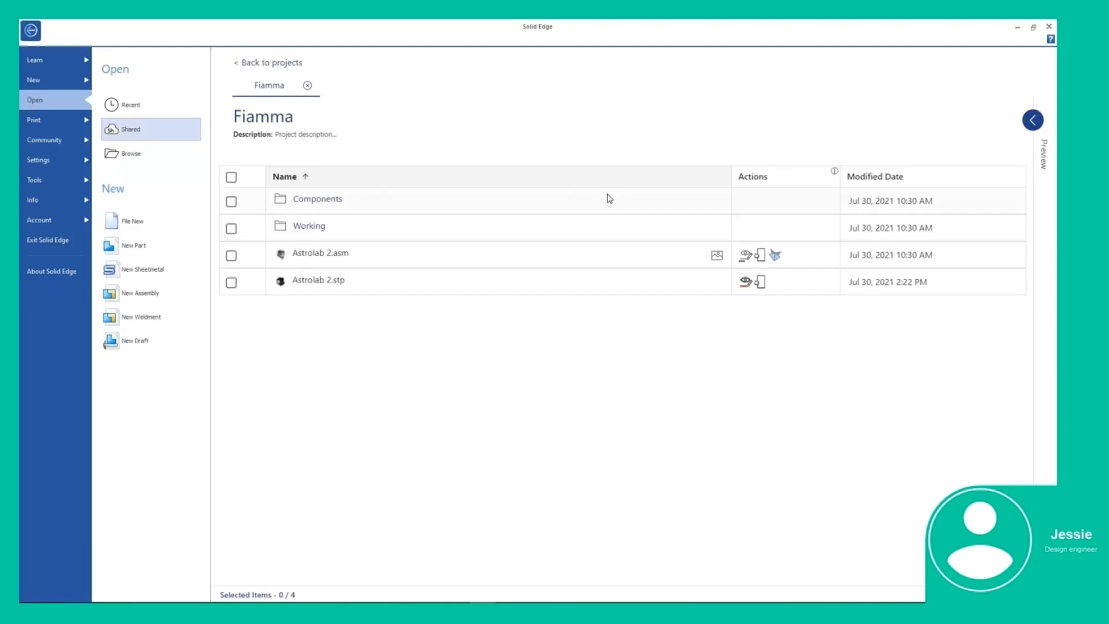
{"action": "double_click", "coordinate": [320, 253]}
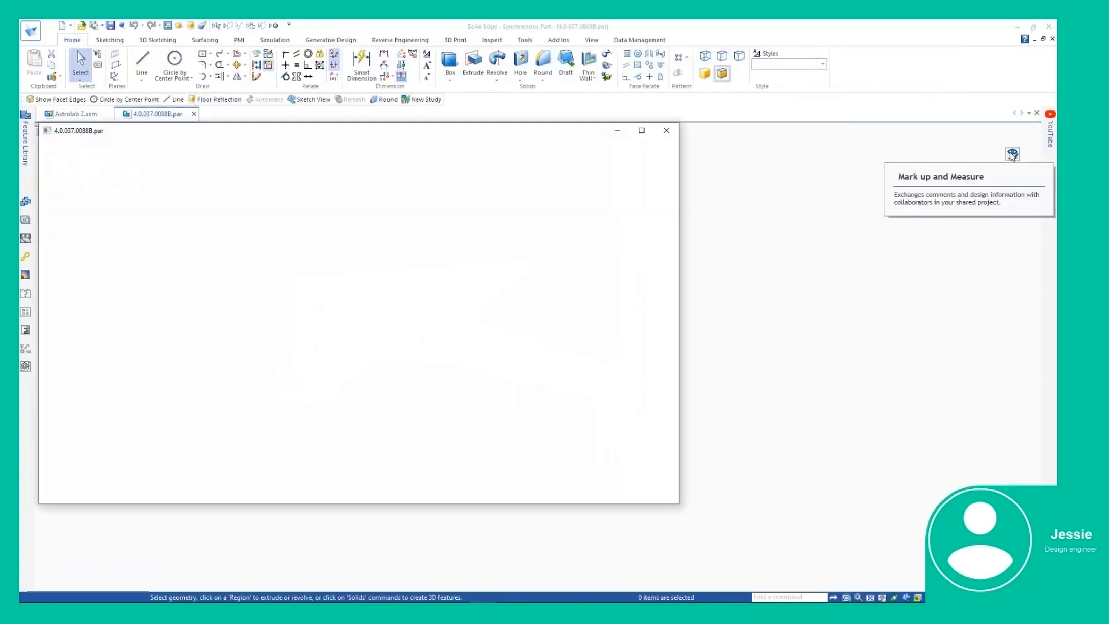
{"action": "mouse_move", "coordinate": [587, 164]}
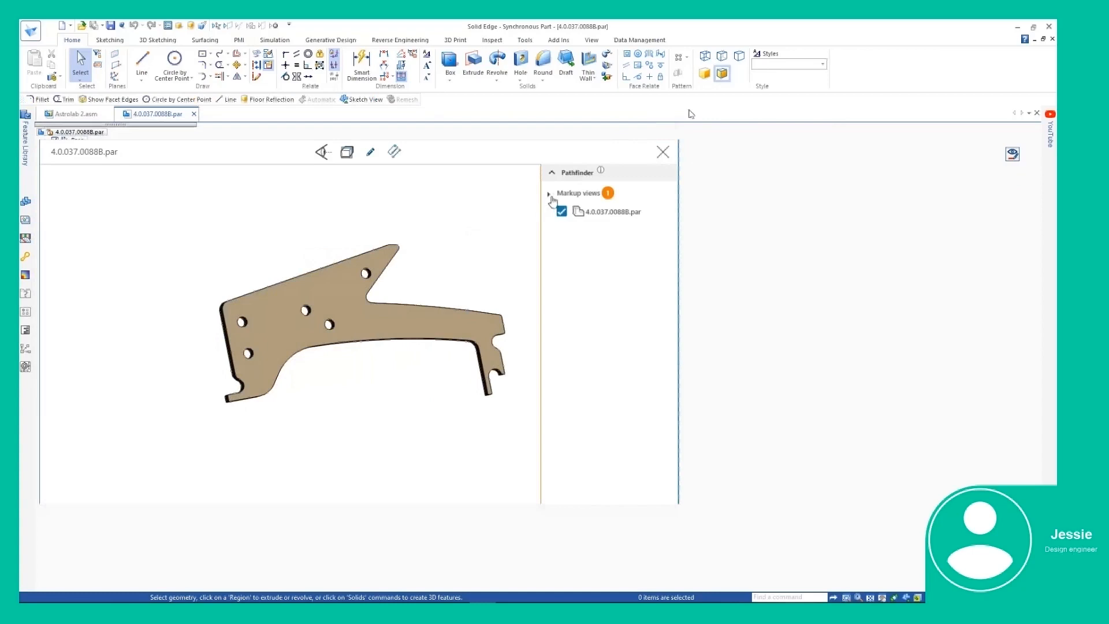
Step: Show the saved markup view with the boxed arm and the cutout note on the leg
{"action": "left_click", "coordinate": [549, 194]}
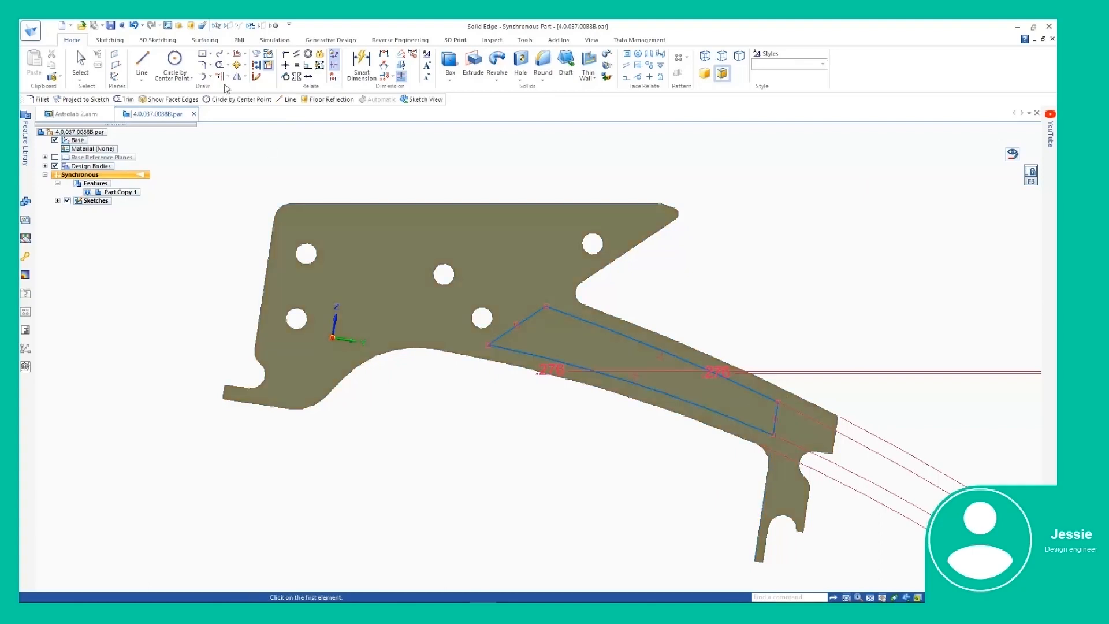
{"action": "left_click", "coordinate": [543, 60]}
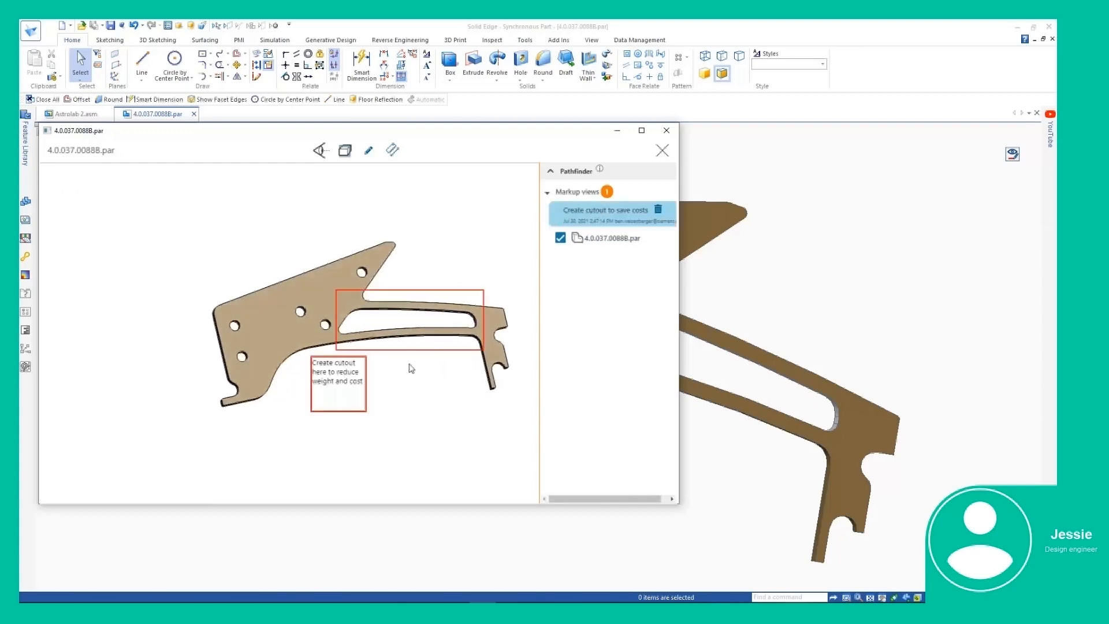
Step: Add 'Changes complete' to the markup note and save it as 'Changes complete'
{"action": "left_click", "coordinate": [367, 149]}
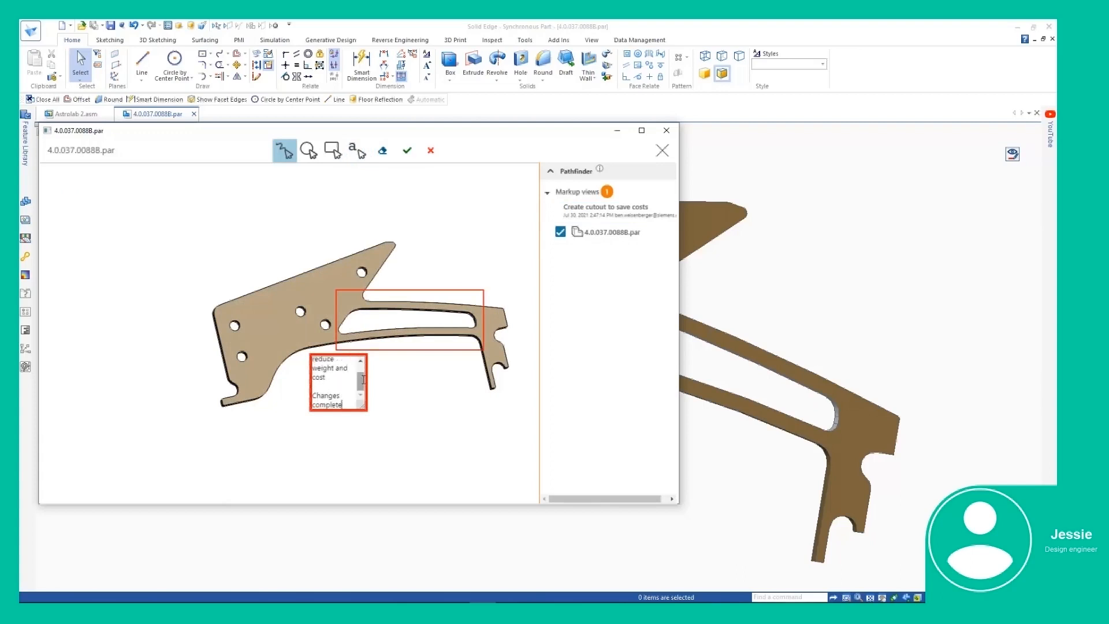
{"action": "left_click", "coordinate": [407, 150]}
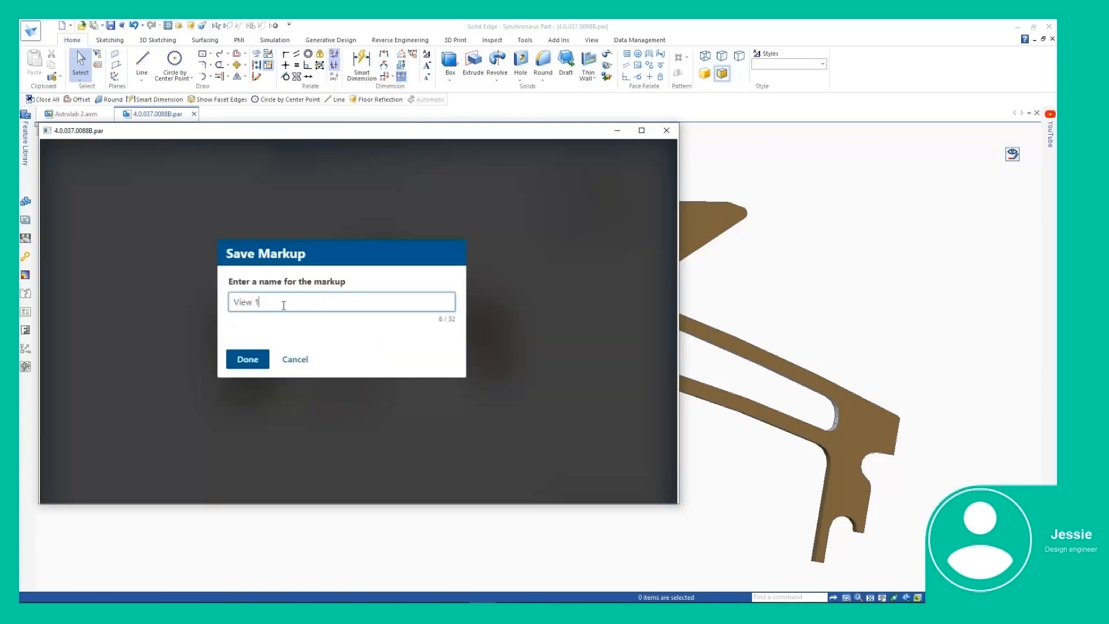
{"action": "type", "text": "Changes complete"}
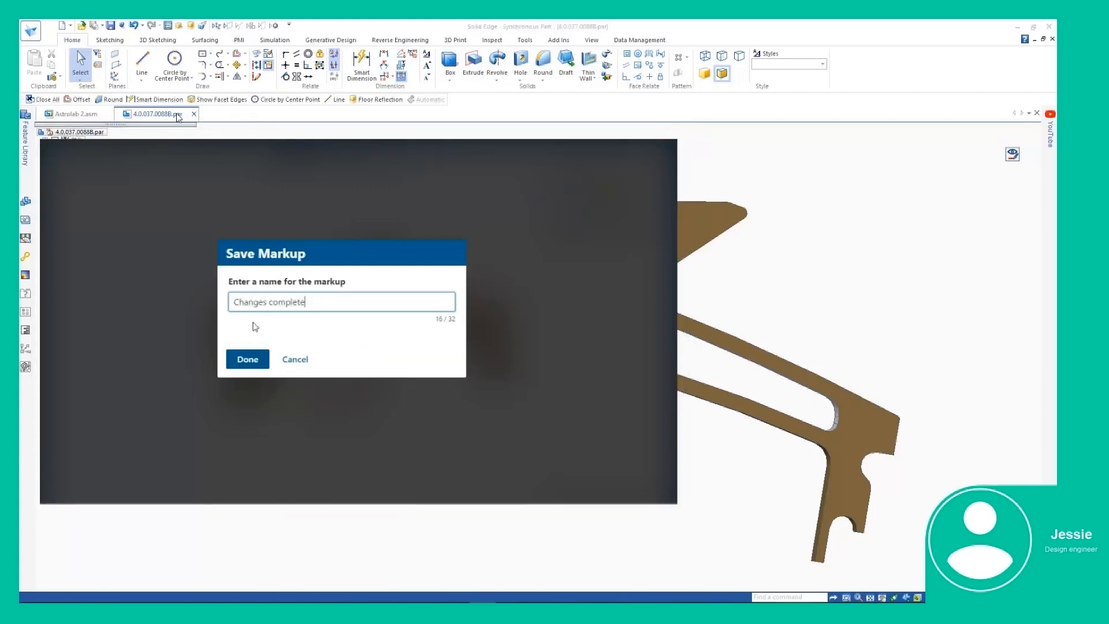
{"action": "left_click", "coordinate": [247, 358]}
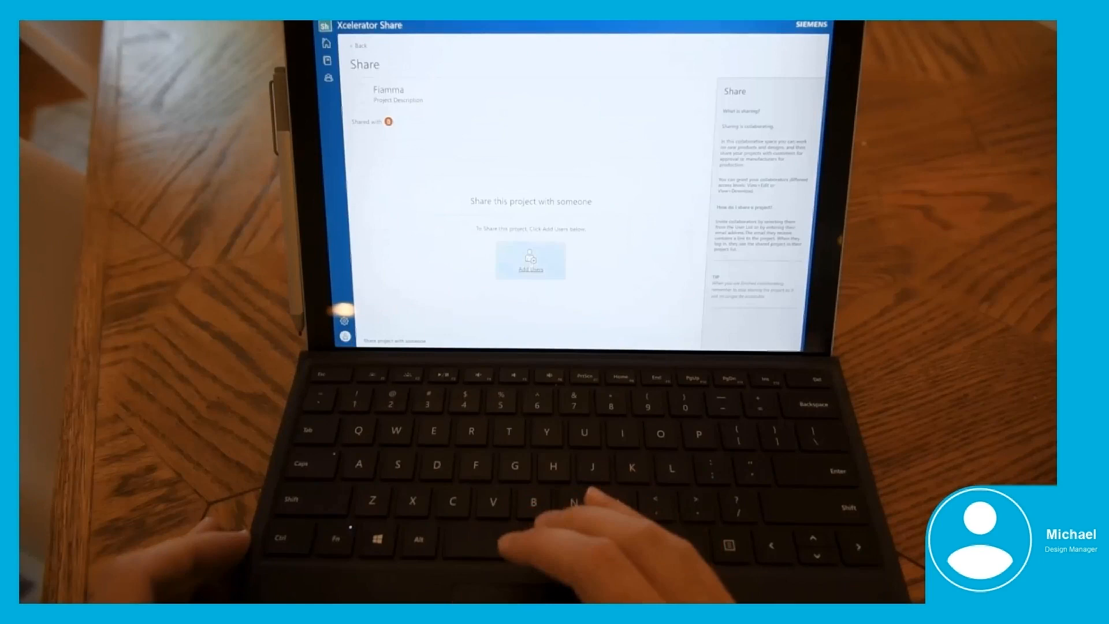
Step: Start adding users to share the Fiamma project
{"action": "left_click", "coordinate": [530, 261]}
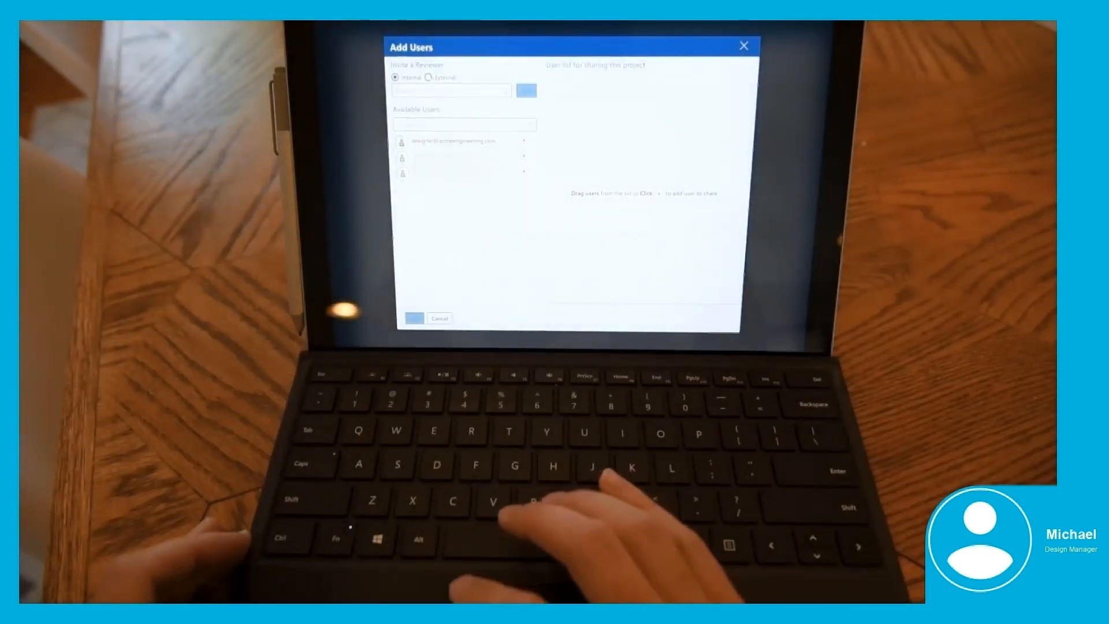